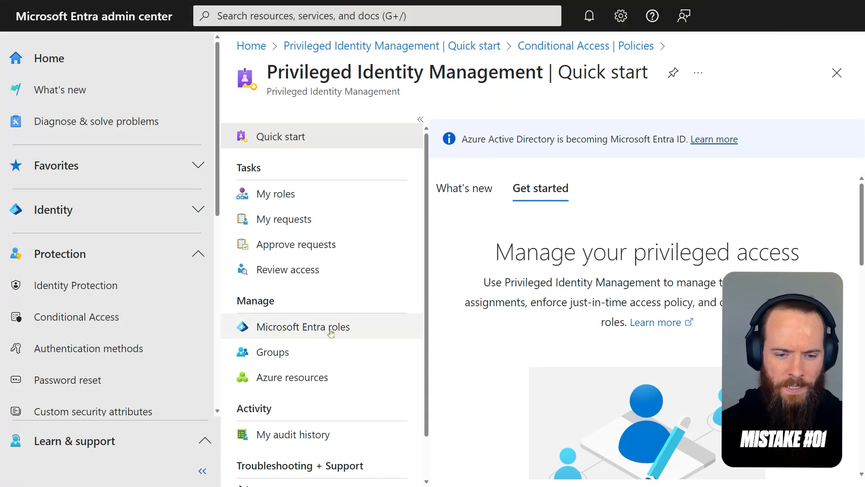
- In PIM Microsoft Entra roles, list the roles and filter for 'global'
{"action": "left_click", "coordinate": [303, 326]}
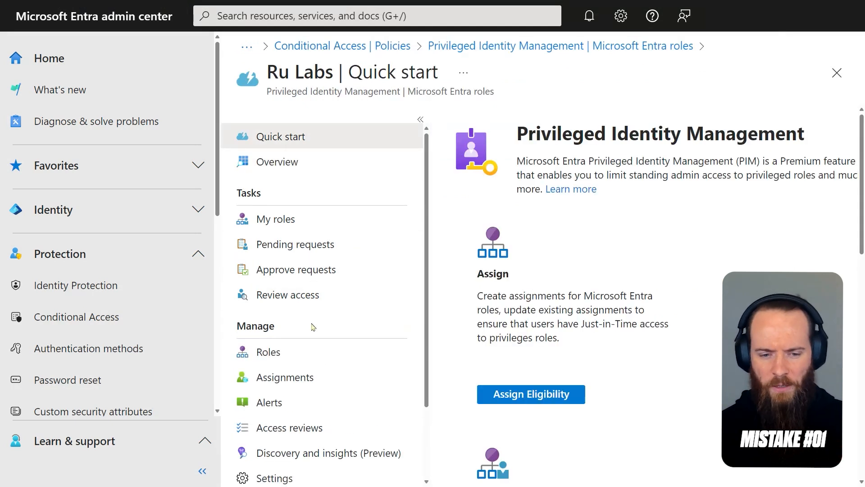
{"action": "left_click", "coordinate": [268, 352]}
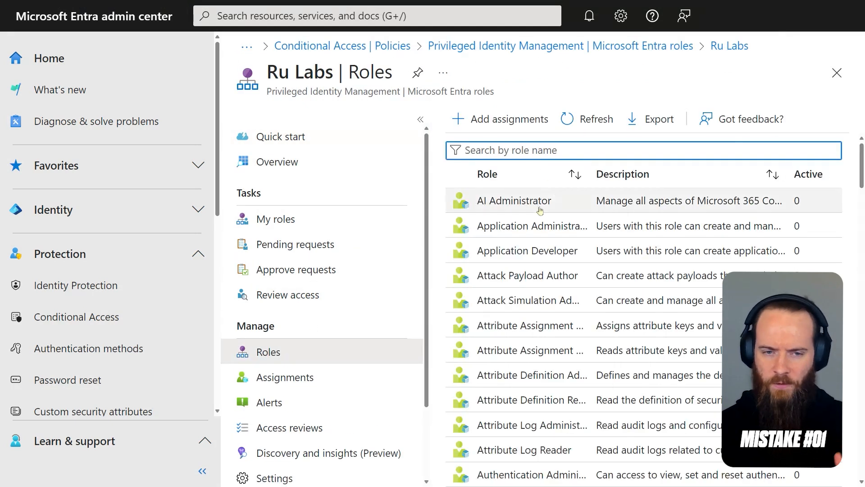
{"action": "type", "text": "g"}
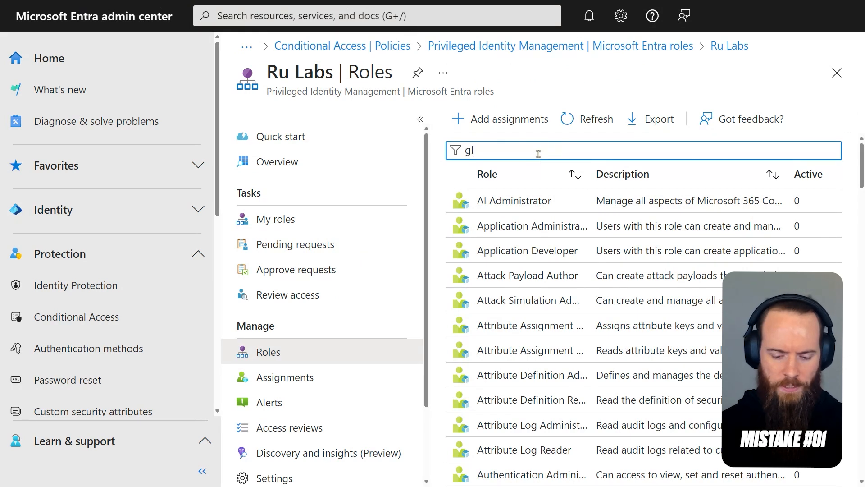
{"action": "type", "text": "obal"}
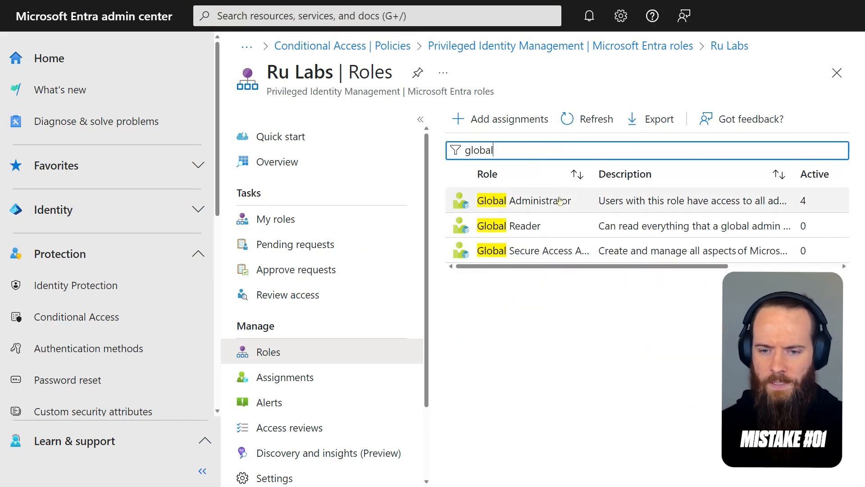
- Bring up the PIM role setting details for Global Administrator (8h activation, Azure MFA, justification)
{"action": "left_click", "coordinate": [508, 200]}
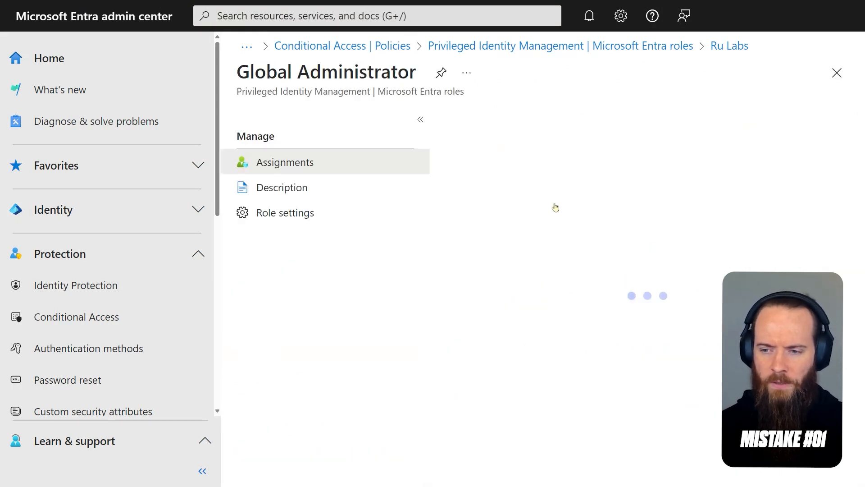
{"action": "left_click", "coordinate": [284, 161]}
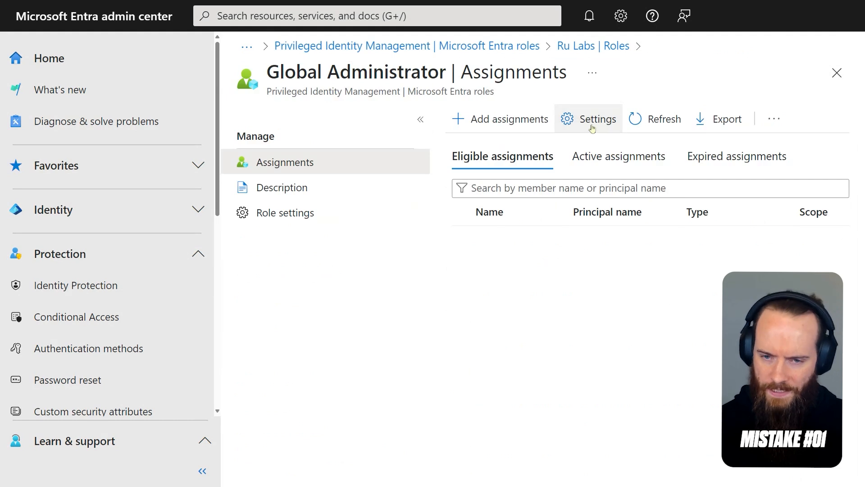
{"action": "left_click", "coordinate": [589, 119]}
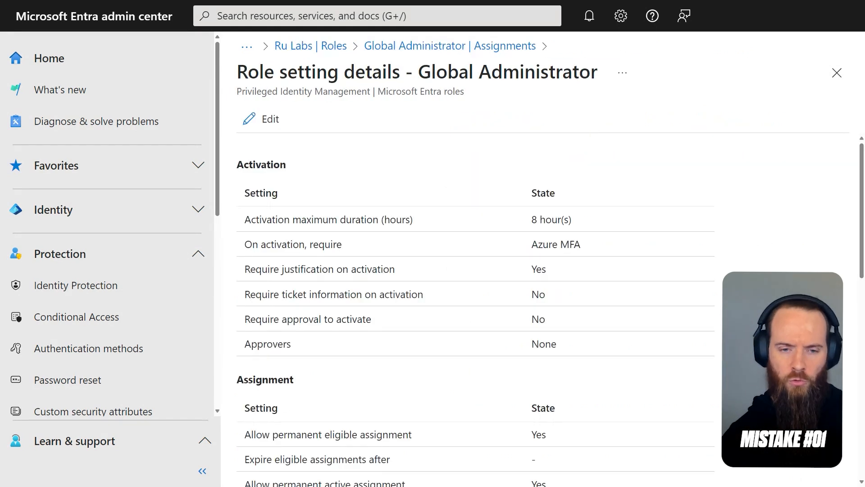
{"action": "mouse_move", "coordinate": [369, 151]}
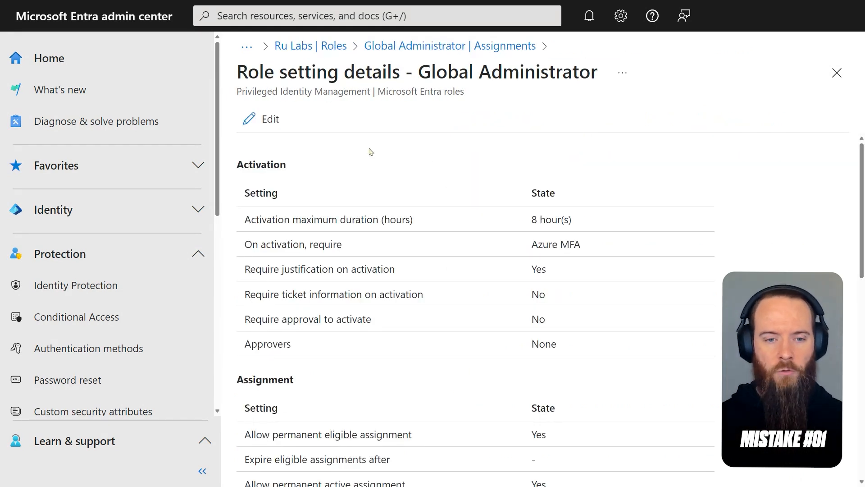
- Switch the Global Administrator role setting into edit mode on the Activation settings
{"action": "left_click", "coordinate": [269, 119]}
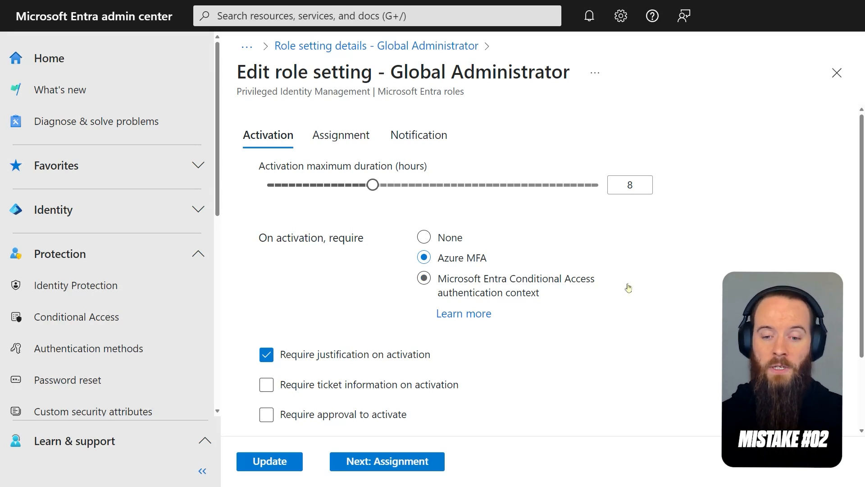
{"action": "mouse_move", "coordinate": [537, 291]}
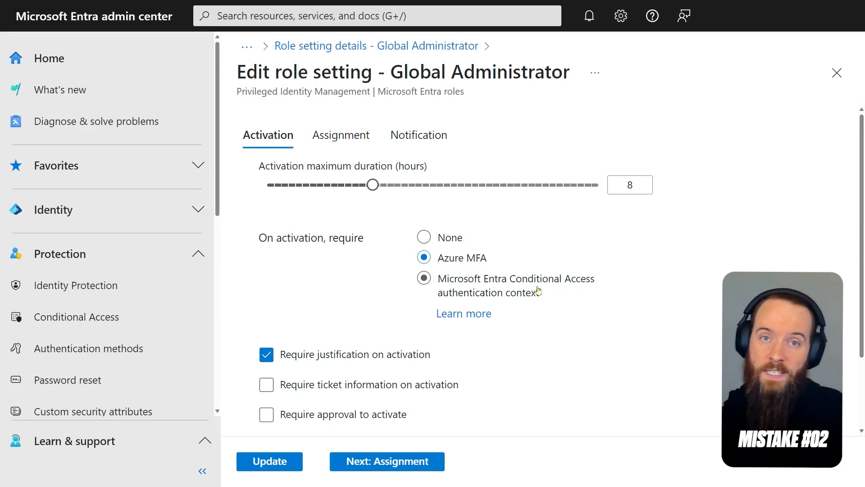
- Require a Conditional Access authentication context on activation instead of Azure MFA
{"action": "left_click", "coordinate": [423, 279]}
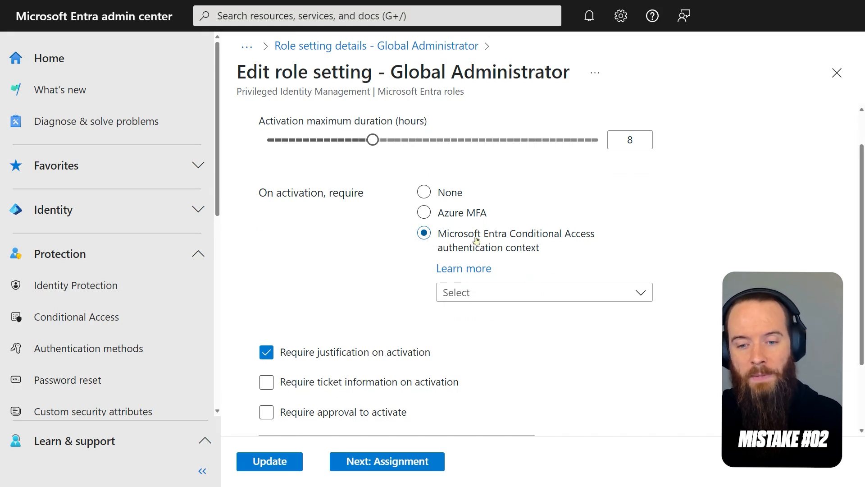
{"action": "mouse_move", "coordinate": [525, 254]}
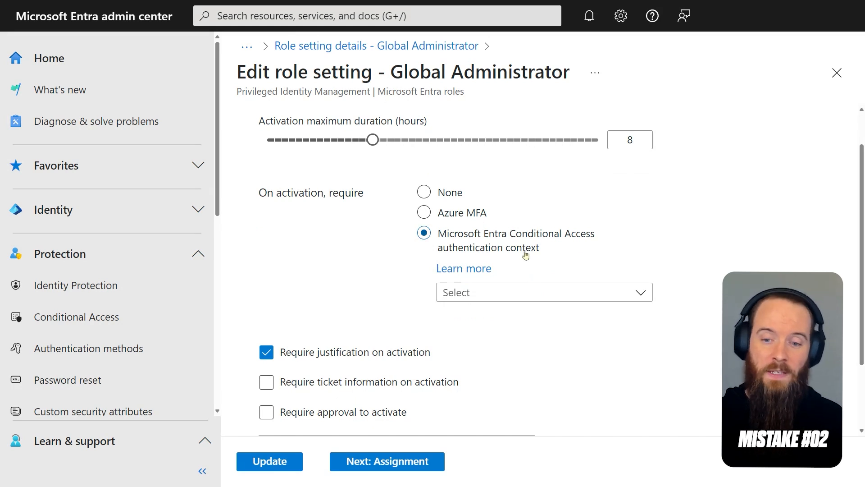
{"action": "mouse_move", "coordinate": [691, 287]}
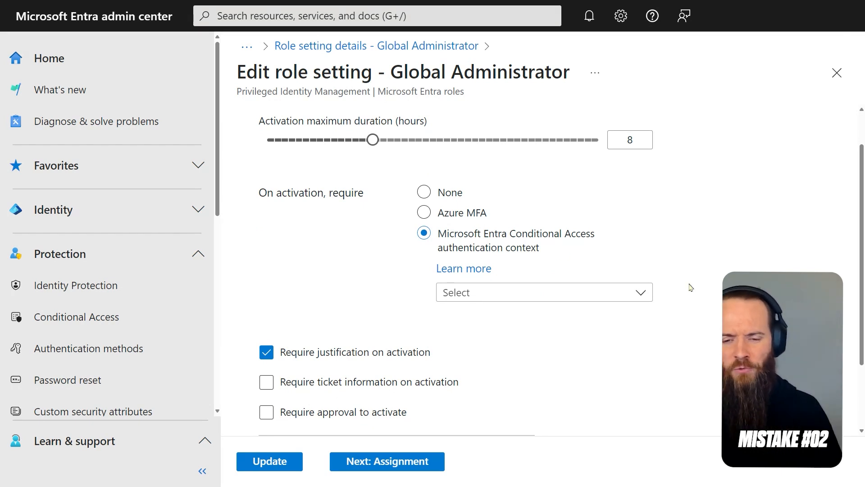
{"action": "left_click", "coordinate": [543, 292]}
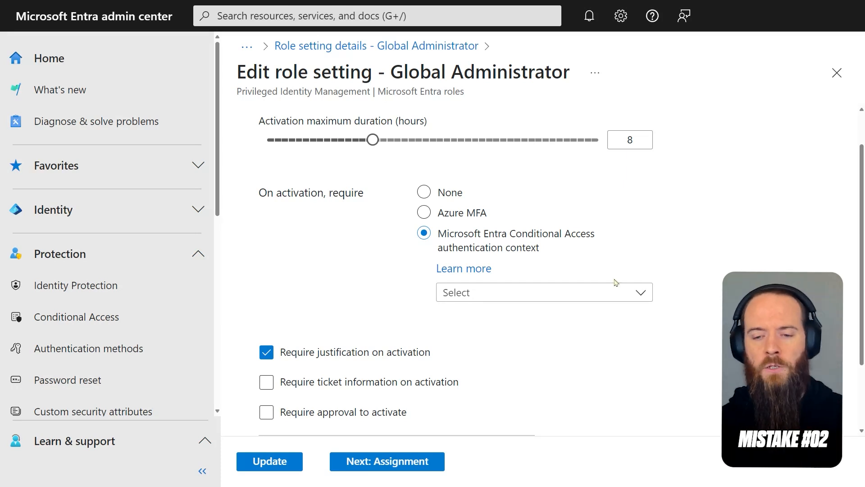
- Choose the Reauthentication authentication context for activation, without justification
{"action": "left_click", "coordinate": [543, 292]}
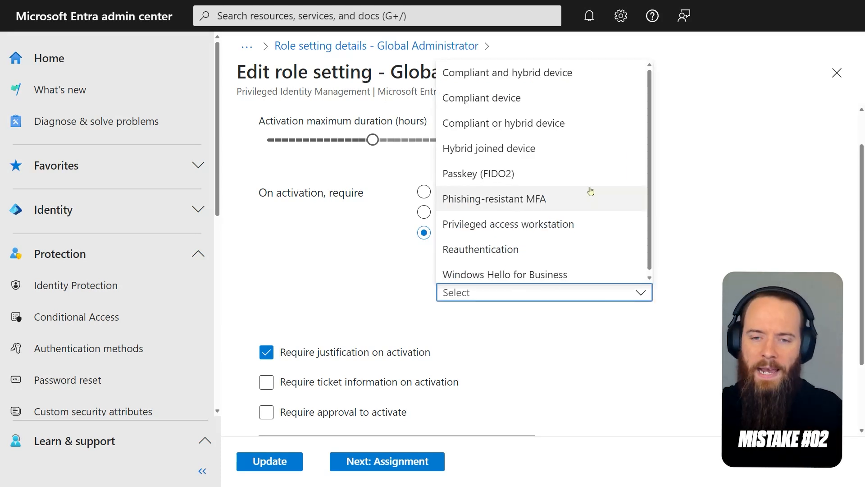
{"action": "mouse_move", "coordinate": [595, 187]}
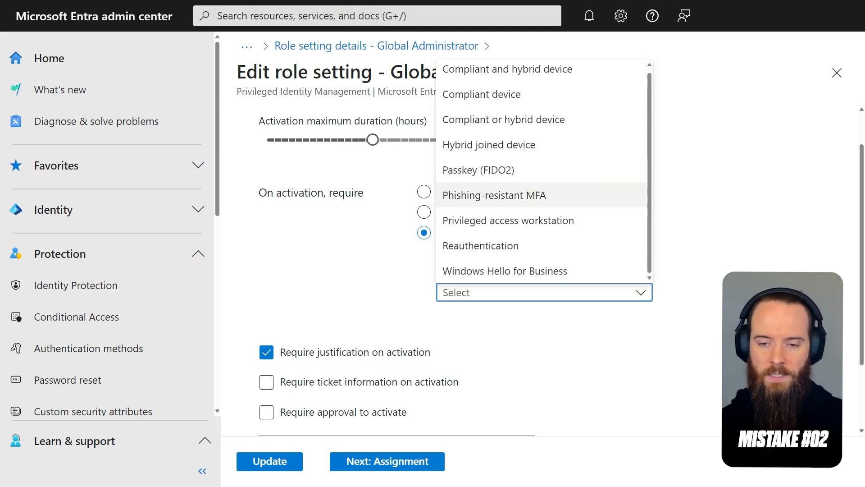
{"action": "left_click", "coordinate": [481, 245]}
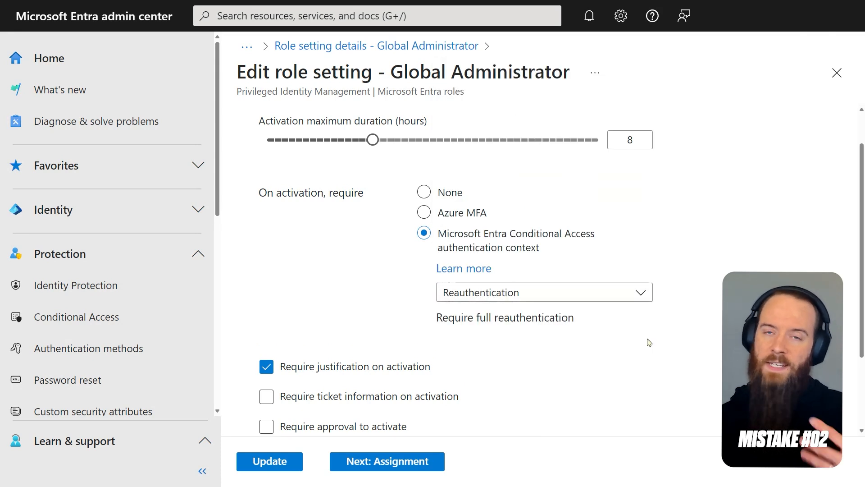
{"action": "mouse_move", "coordinate": [635, 333]}
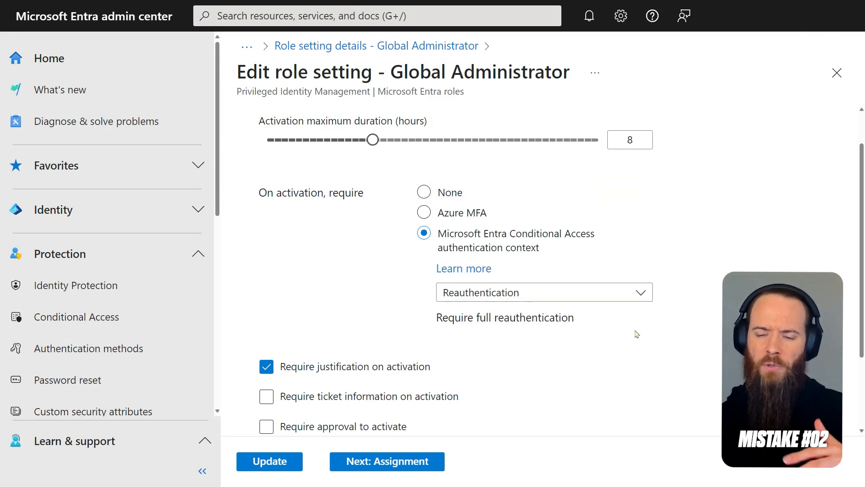
{"action": "double_click", "coordinate": [534, 317]}
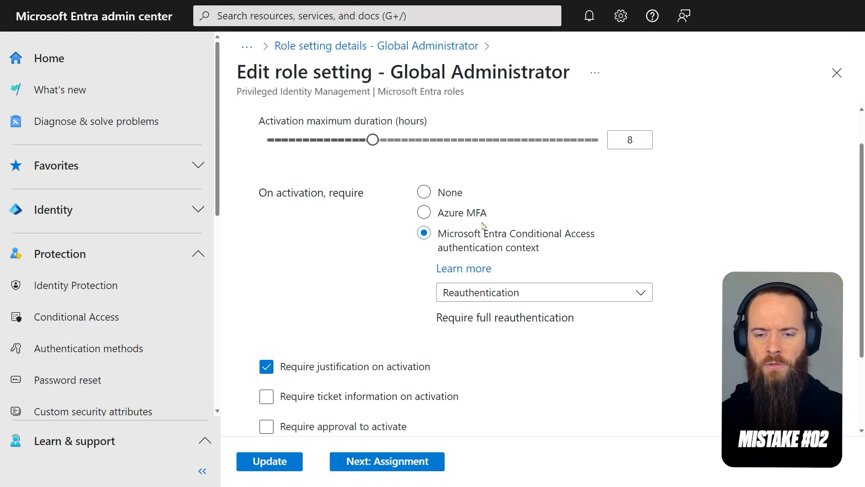
{"action": "mouse_move", "coordinate": [499, 257]}
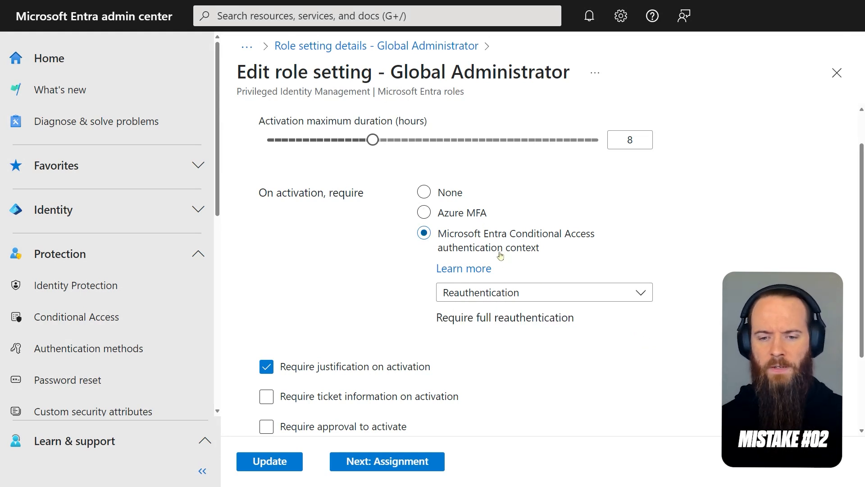
- Update the Global Administrator role setting and dismiss the success notification
{"action": "scroll", "scroll_direction": "down", "scroll_amount": 3}
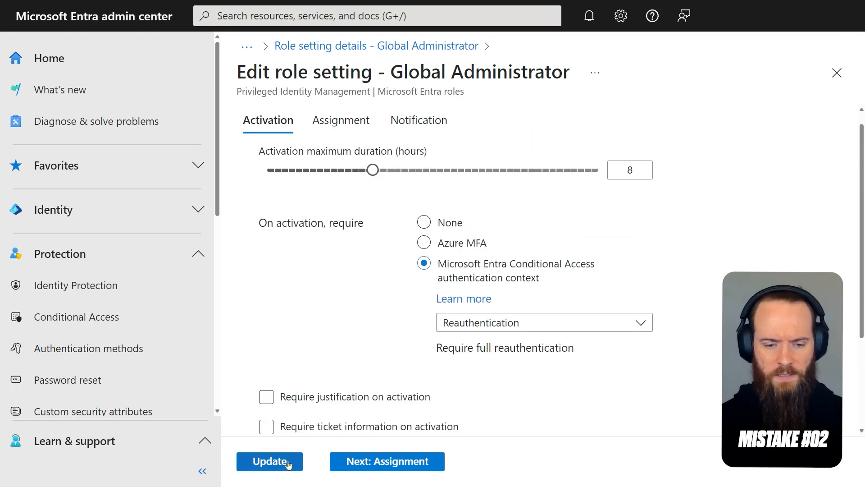
{"action": "left_click", "coordinate": [270, 462]}
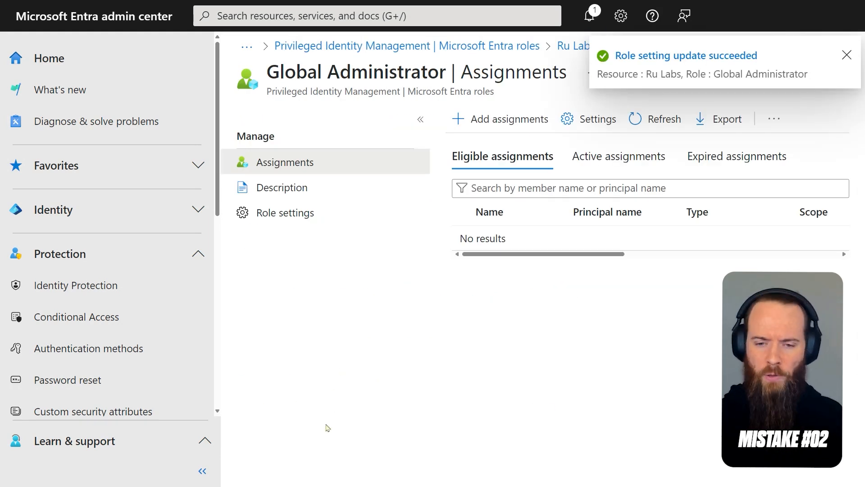
{"action": "left_click", "coordinate": [847, 55]}
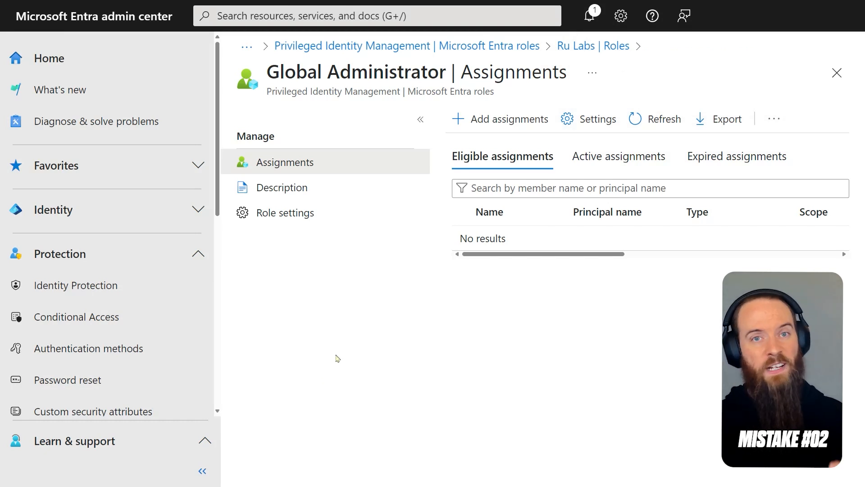
- Find 'auth' among Conditional Access policies and open 054-Global-AuthContext-SignInFrequencyEveryTime
{"action": "left_click", "coordinate": [75, 316]}
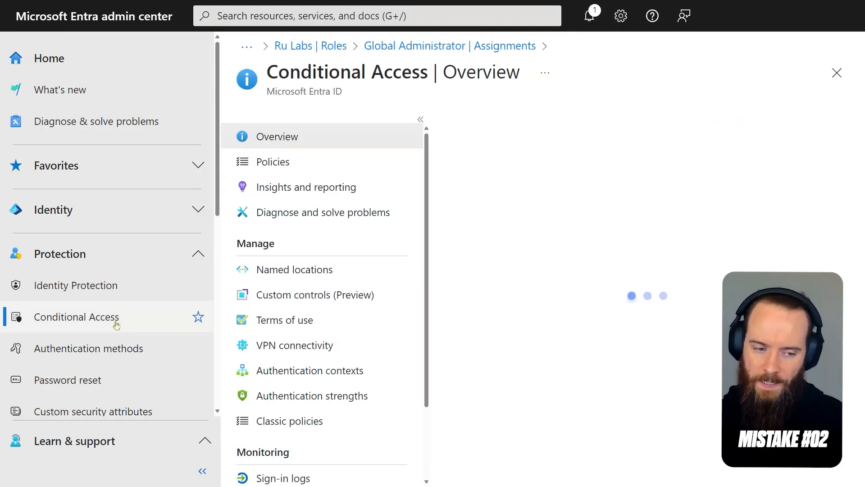
{"action": "left_click", "coordinate": [279, 162]}
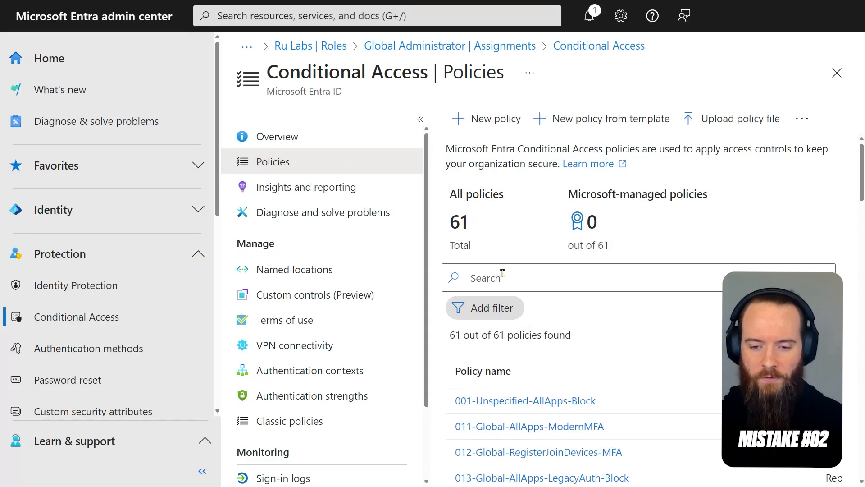
{"action": "type", "text": "auth"}
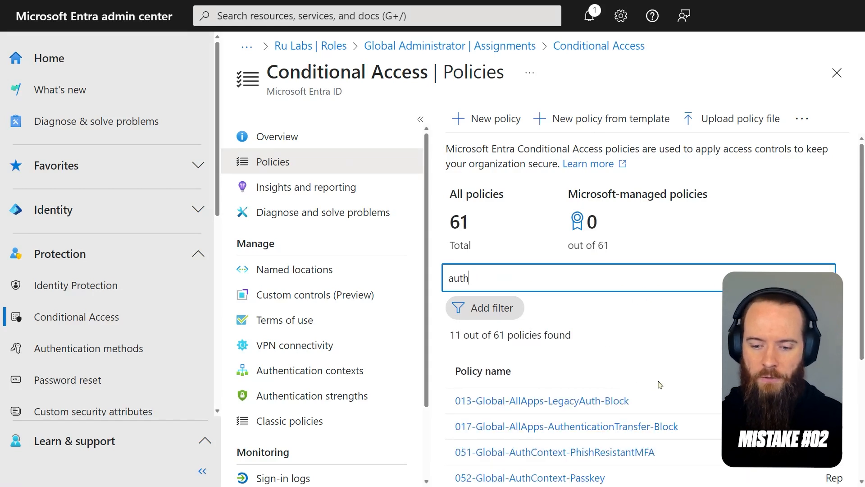
{"action": "scroll", "scroll_direction": "up", "scroll_amount": 3}
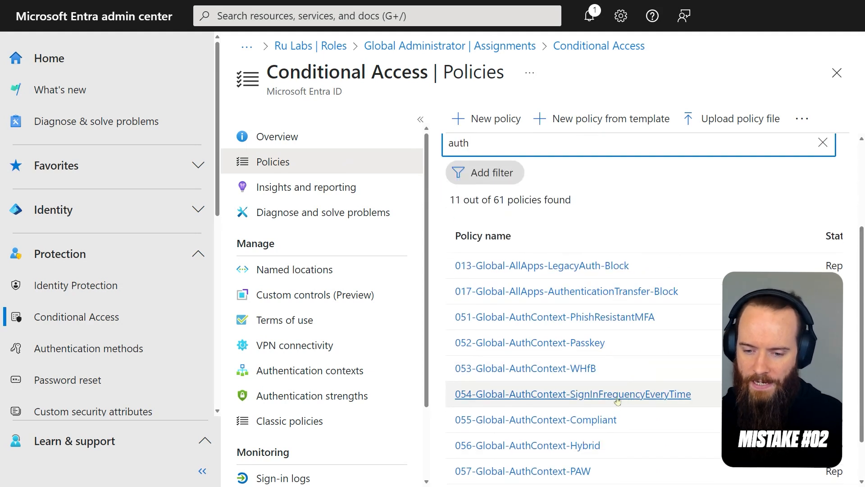
{"action": "left_click", "coordinate": [572, 394]}
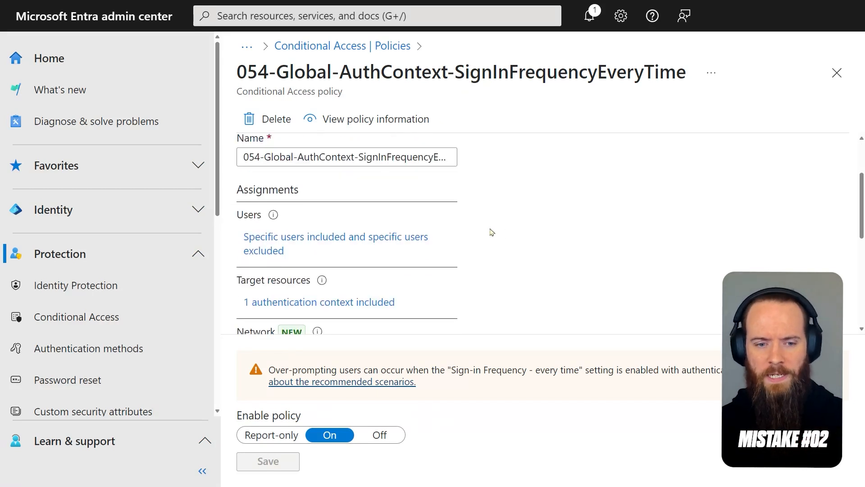
- Confirm the policy targets an authentication context and view its session control 'Sign-in frequency - Every time'
{"action": "scroll", "scroll_direction": "down", "scroll_amount": 3}
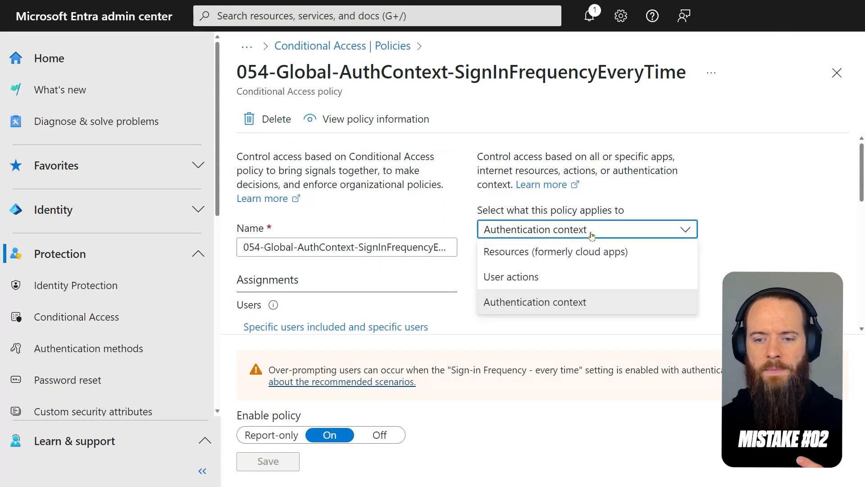
{"action": "left_click", "coordinate": [535, 302]}
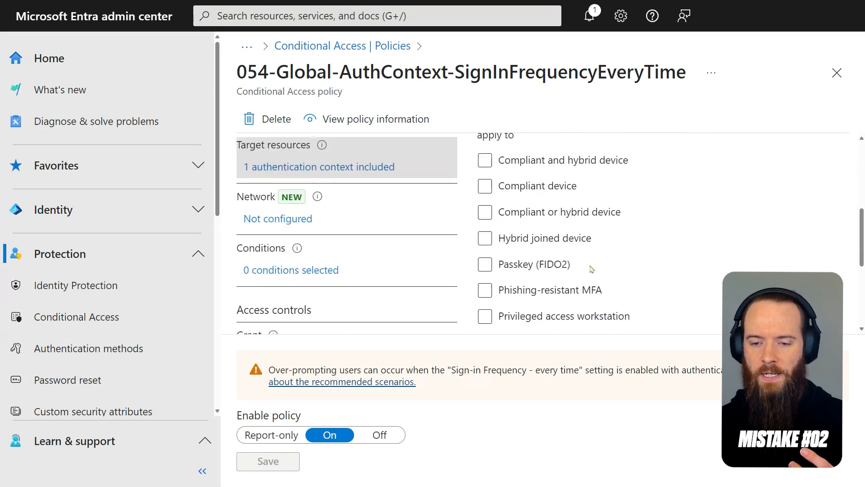
{"action": "scroll", "scroll_direction": "down", "scroll_amount": 3}
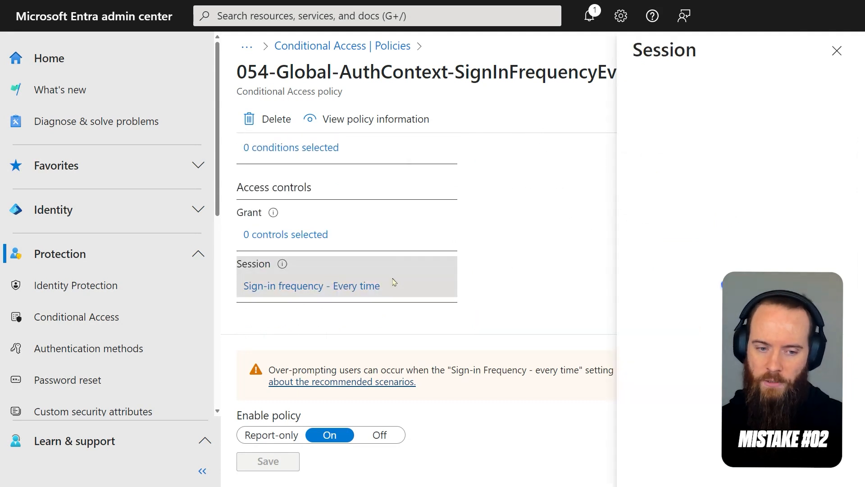
{"action": "left_click", "coordinate": [310, 285]}
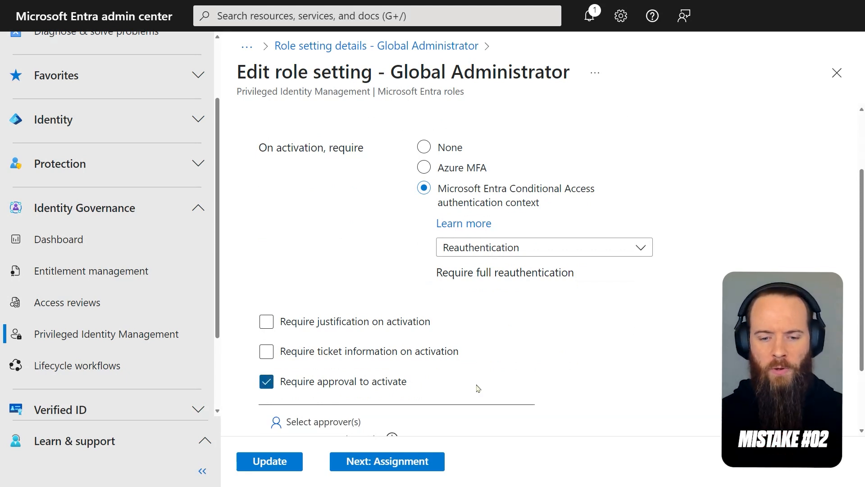
{"action": "scroll", "scroll_direction": "down", "scroll_amount": 3}
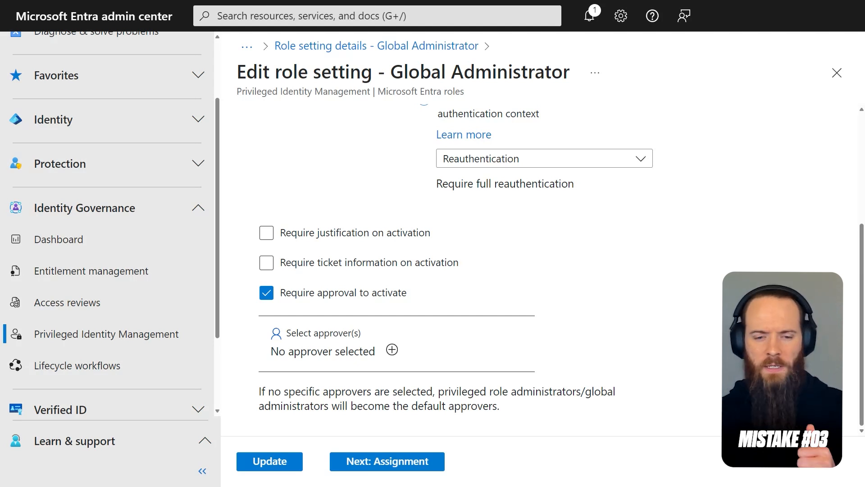
{"action": "mouse_move", "coordinate": [302, 308]}
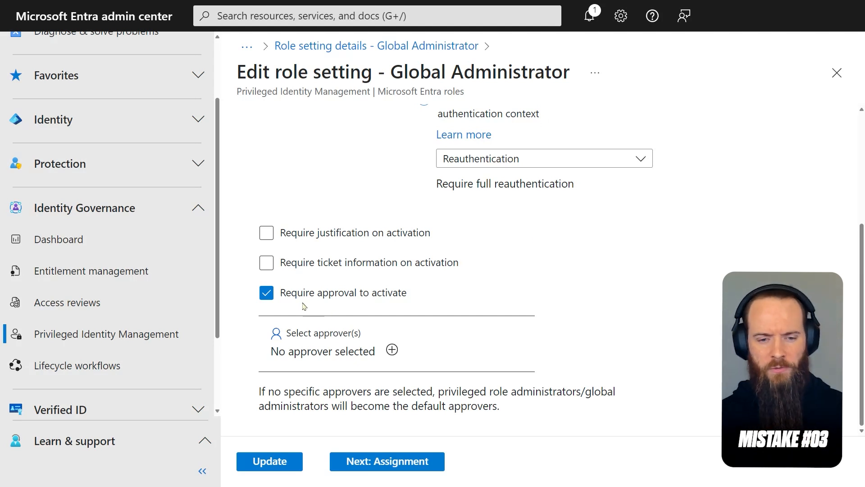
{"action": "mouse_move", "coordinate": [533, 262]}
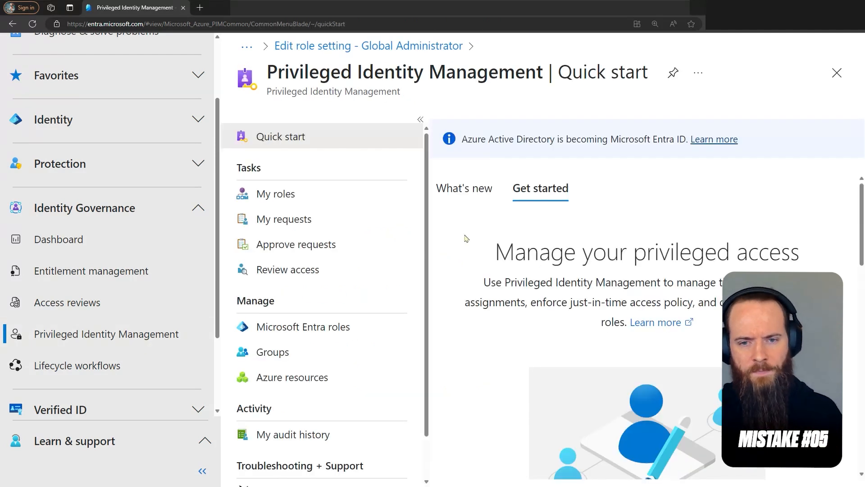
- Open pimGroup.RoleAssigned.GobalAdmin from PIM Groups and search the portal for that group name
{"action": "left_click", "coordinate": [272, 351]}
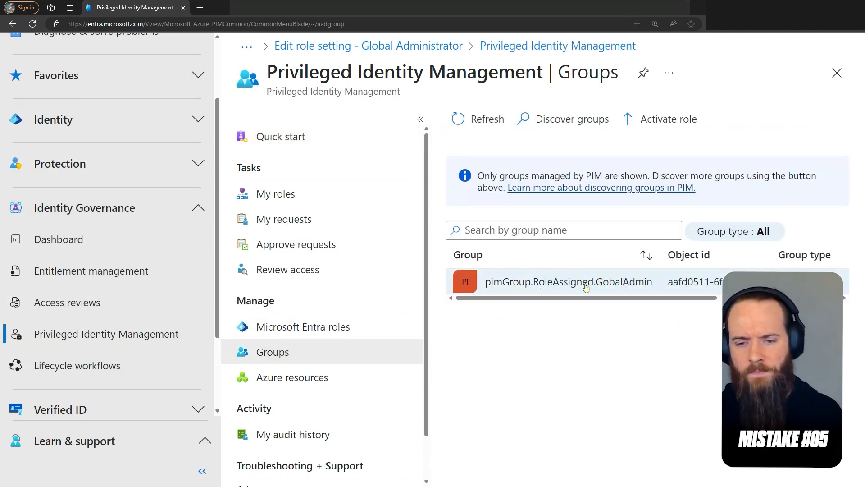
{"action": "left_click", "coordinate": [569, 281]}
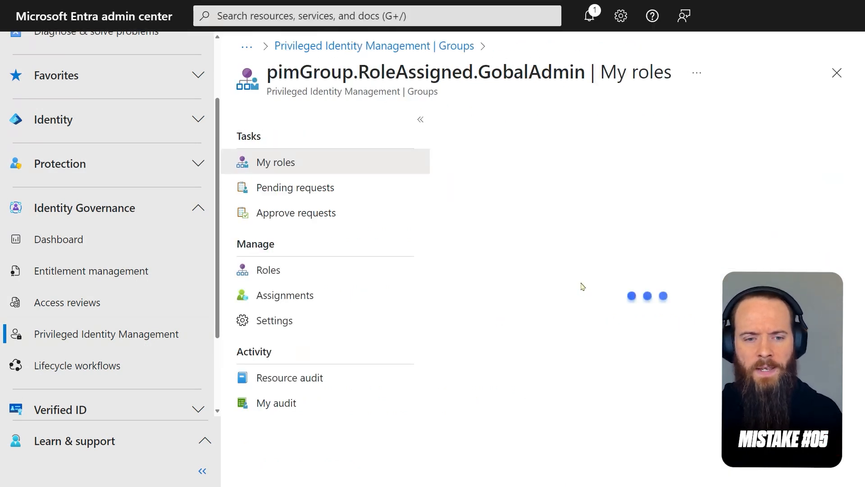
{"action": "mouse_move", "coordinate": [580, 264]}
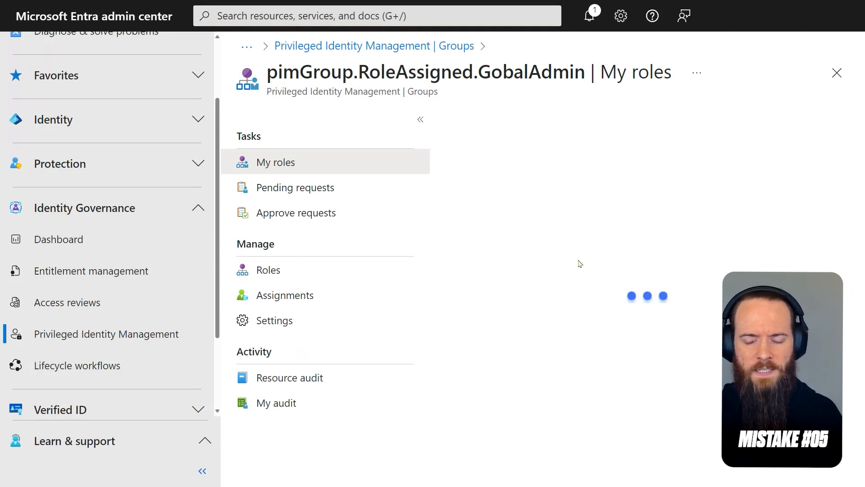
{"action": "mouse_move", "coordinate": [560, 207]}
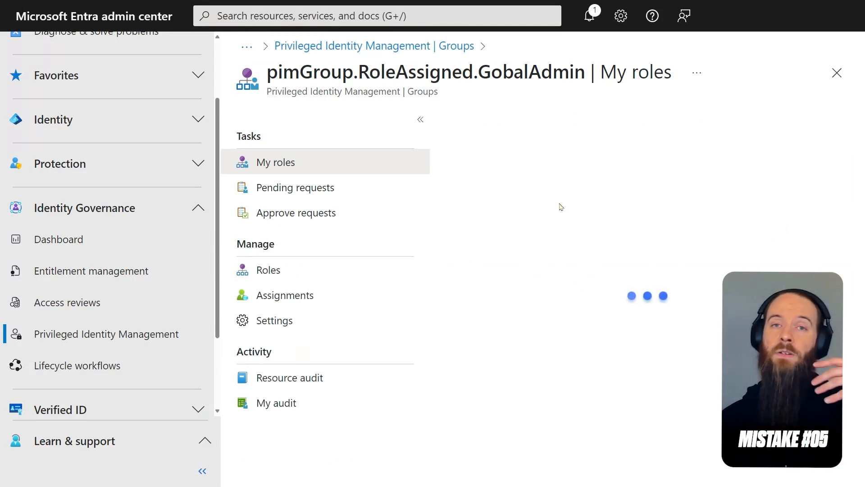
{"action": "mouse_move", "coordinate": [557, 207]}
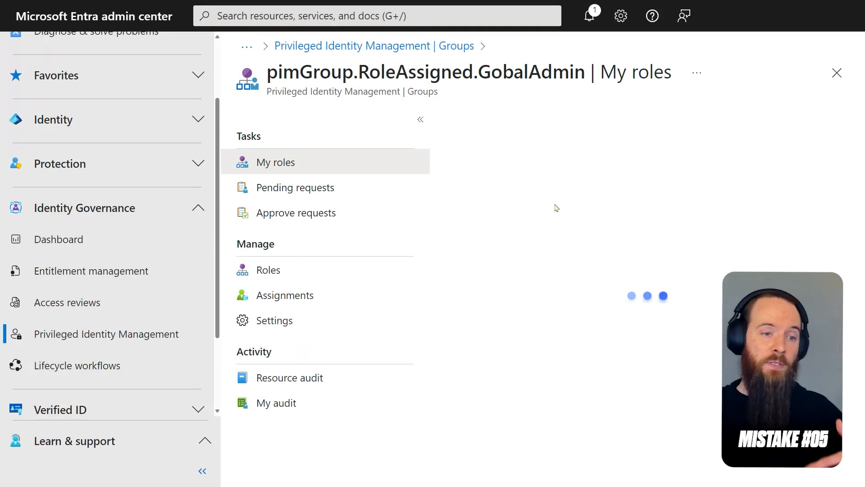
{"action": "double_click", "coordinate": [423, 72]}
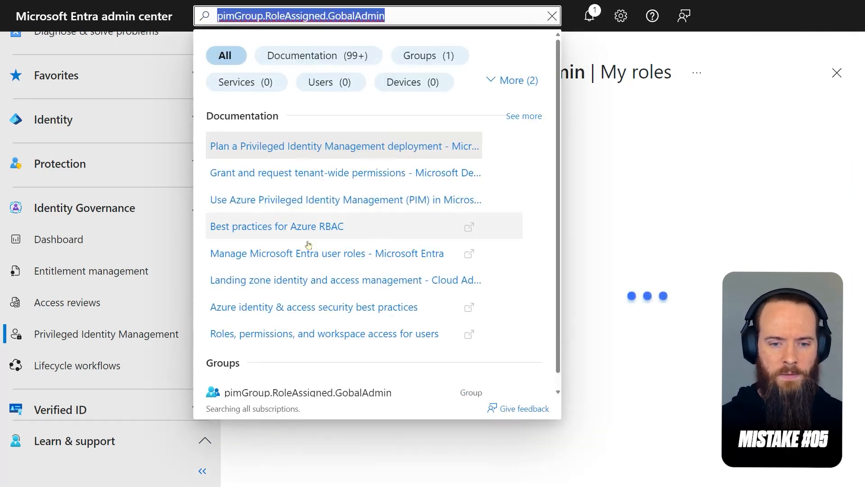
{"action": "left_click", "coordinate": [308, 392]}
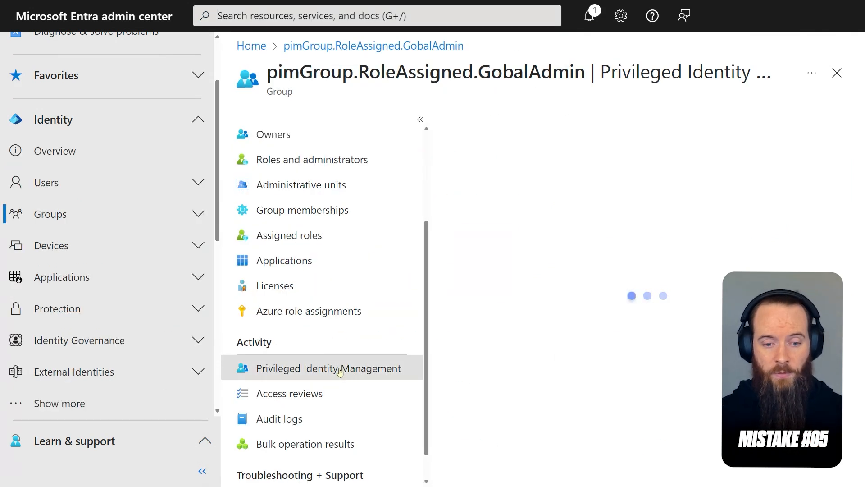
{"action": "left_click", "coordinate": [330, 368]}
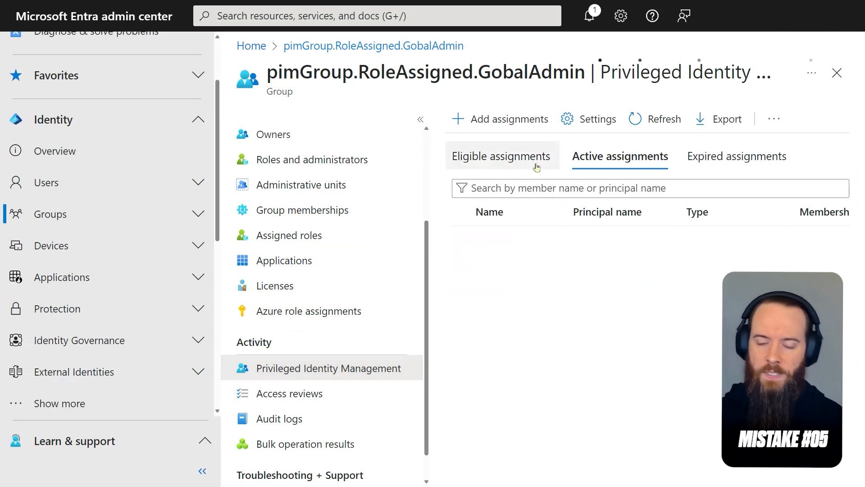
{"action": "left_click", "coordinate": [501, 156]}
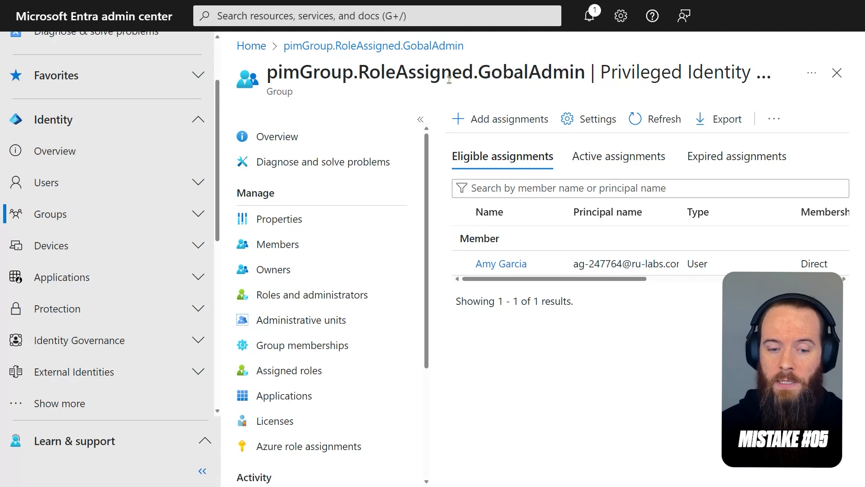
{"action": "left_click", "coordinate": [289, 370]}
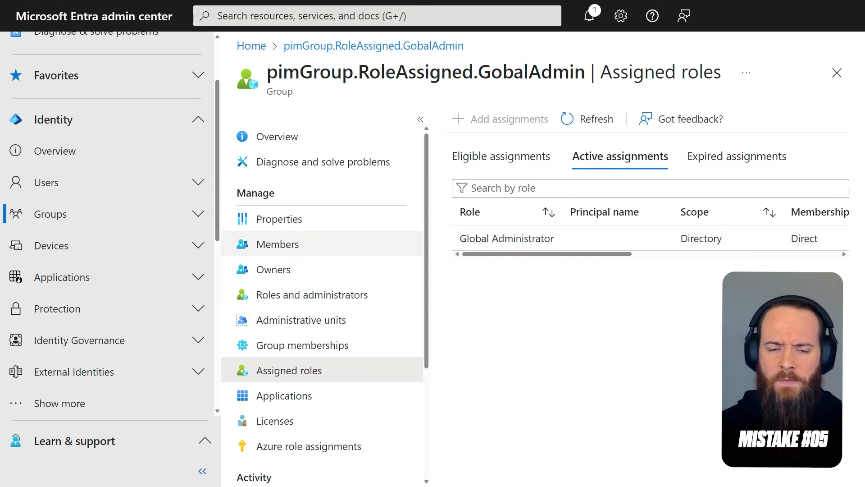
{"action": "left_click", "coordinate": [329, 458]}
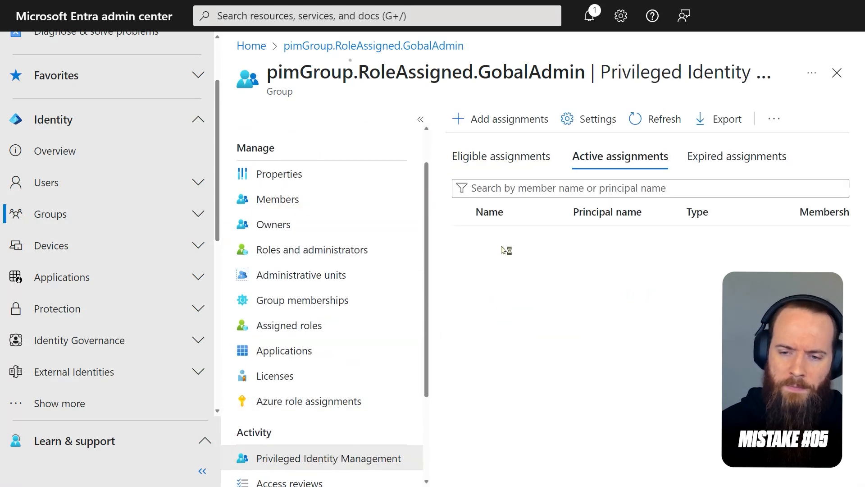
{"action": "left_click", "coordinate": [500, 156]}
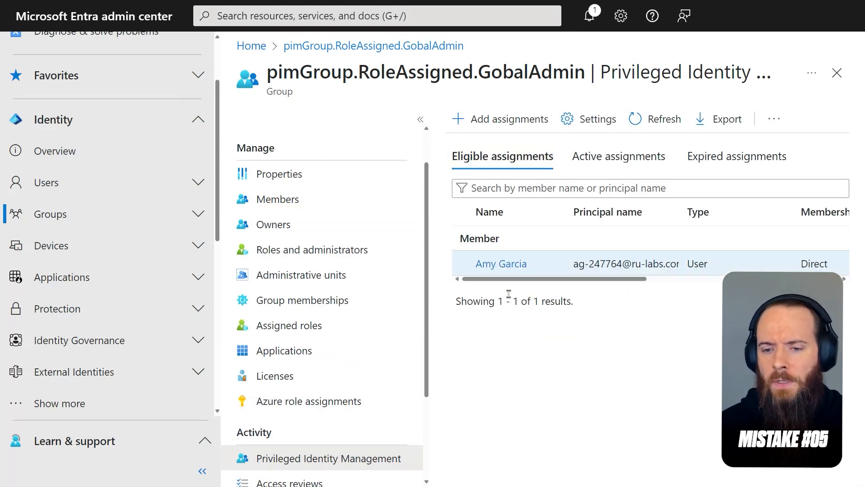